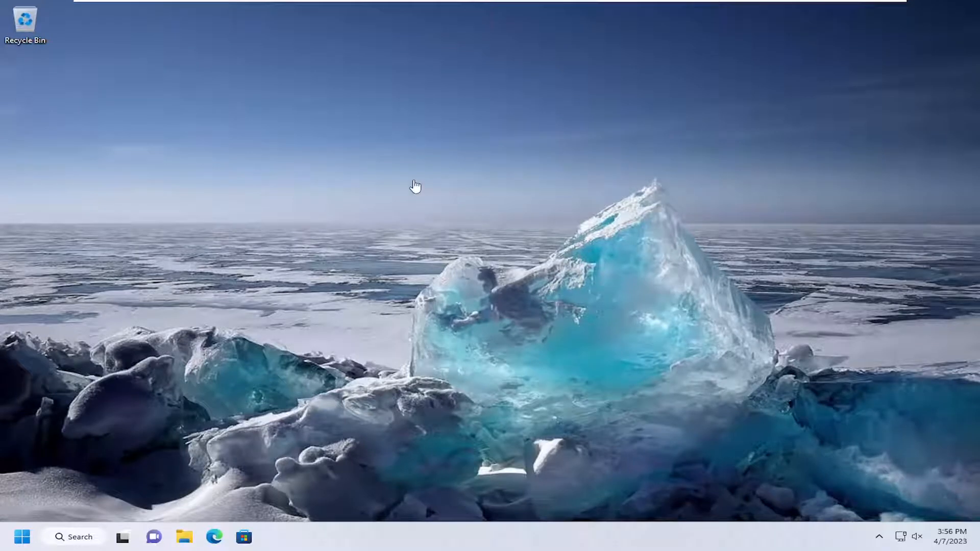
mouse_move(459, 214)
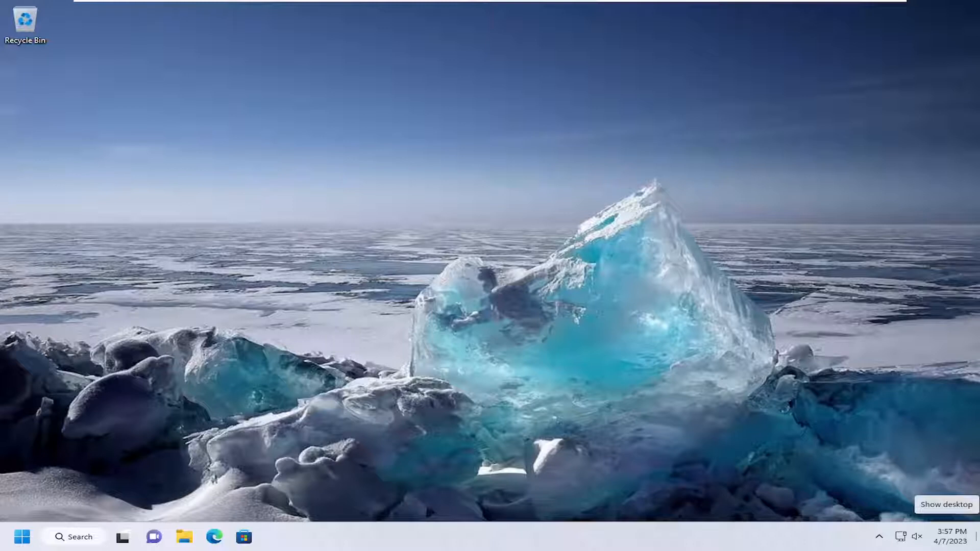
mouse_move(575, 498)
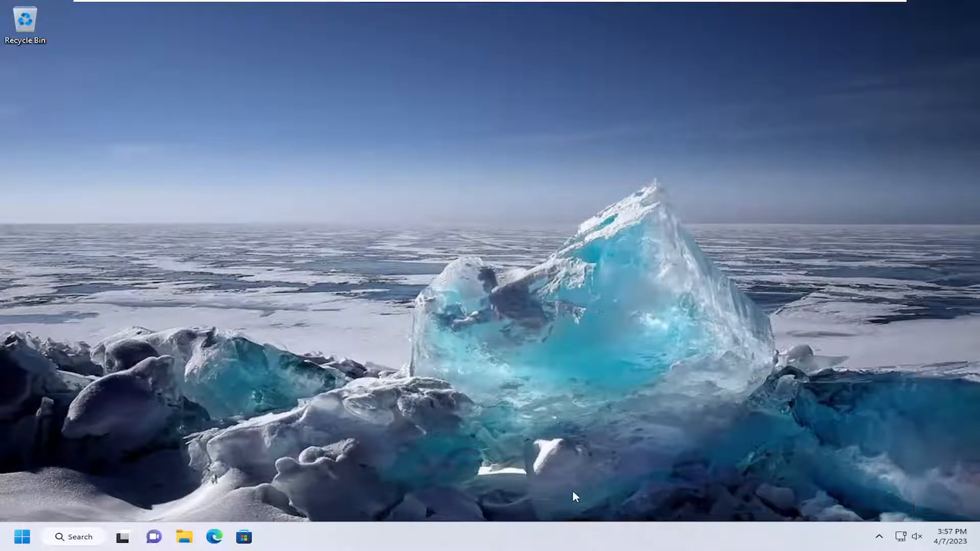
mouse_move(562, 508)
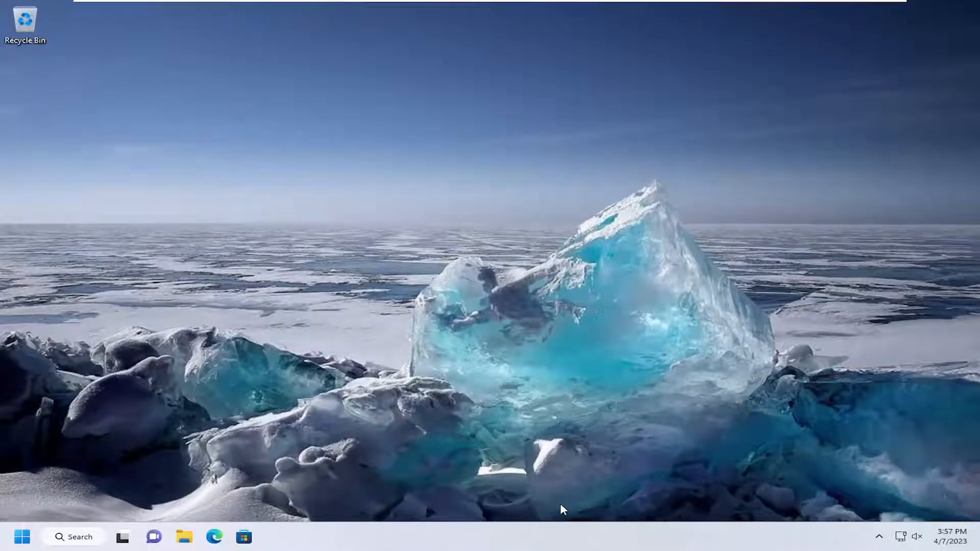
mouse_move(562, 524)
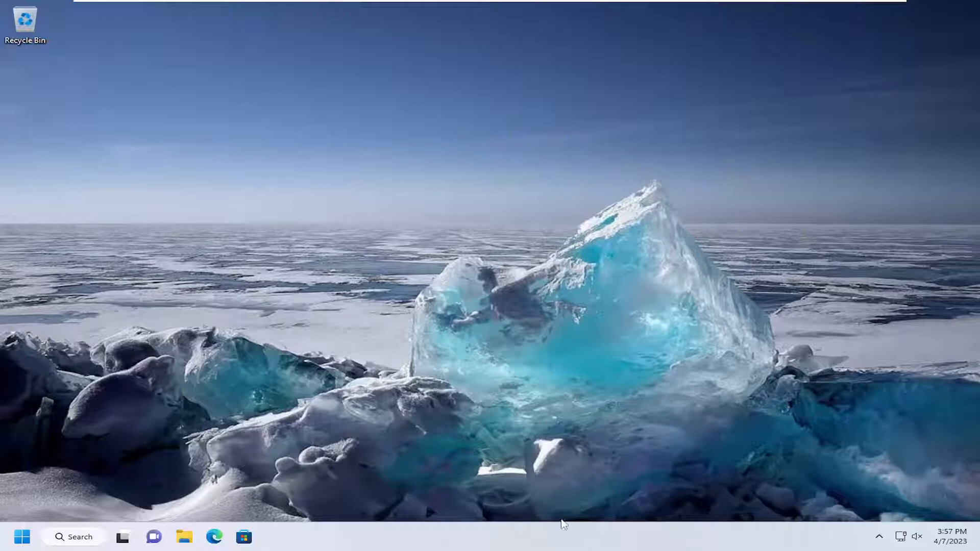
mouse_move(598, 538)
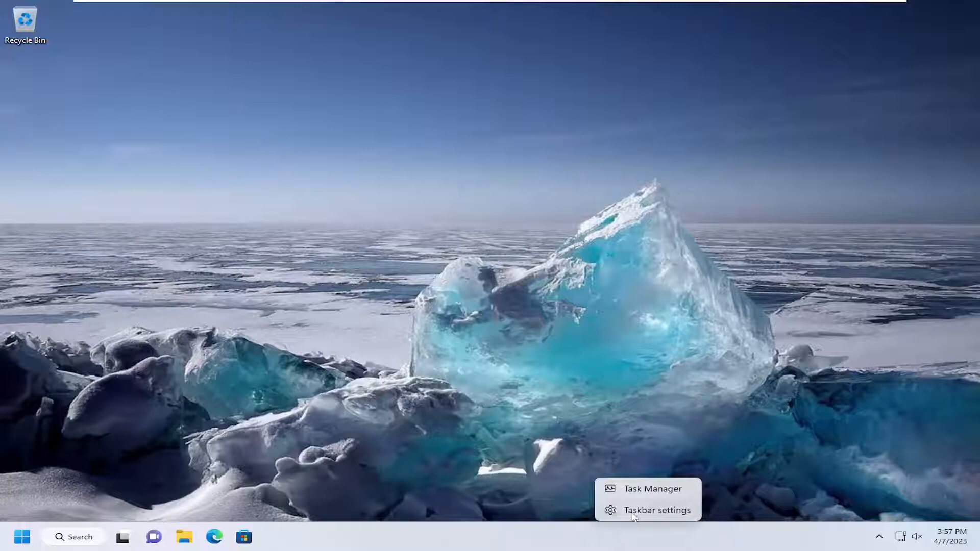
- Open the Taskbar settings page from the taskbar's context menu
click(656, 511)
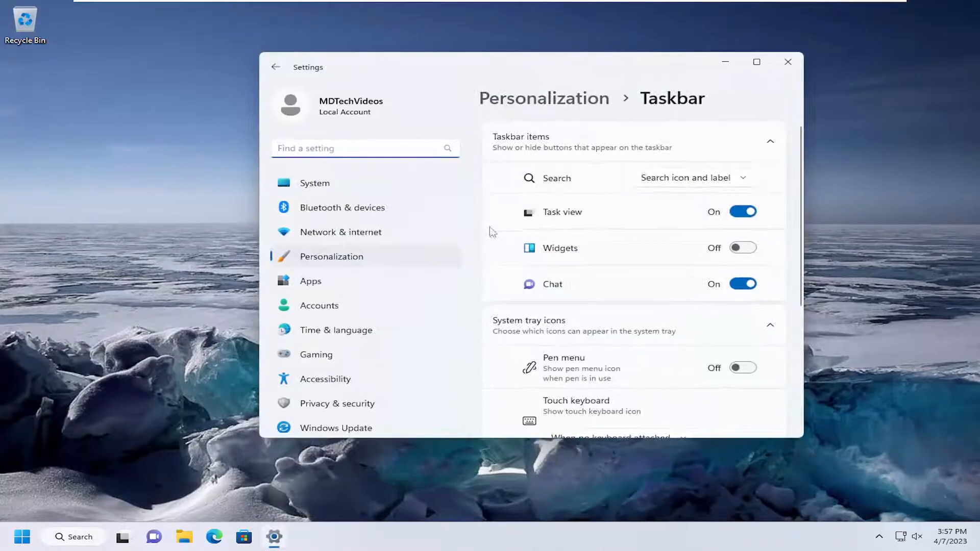
- Scroll the Taskbar page down to the Taskbar behaviors options
scroll(down, 3)
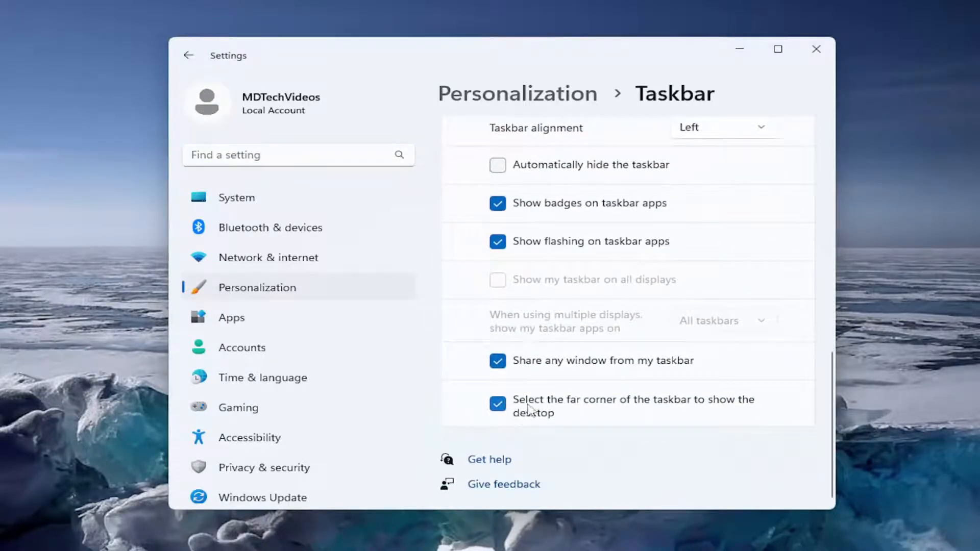
mouse_move(599, 411)
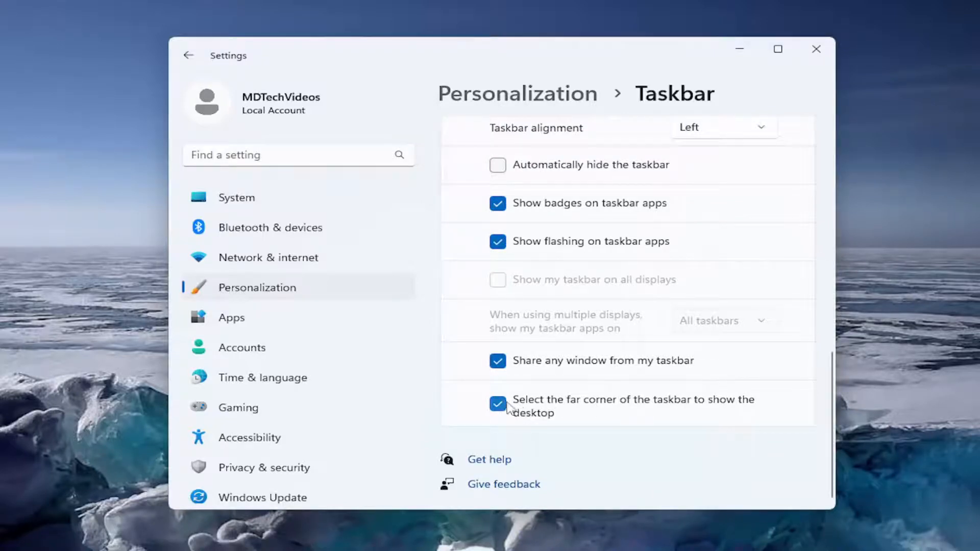
mouse_move(468, 403)
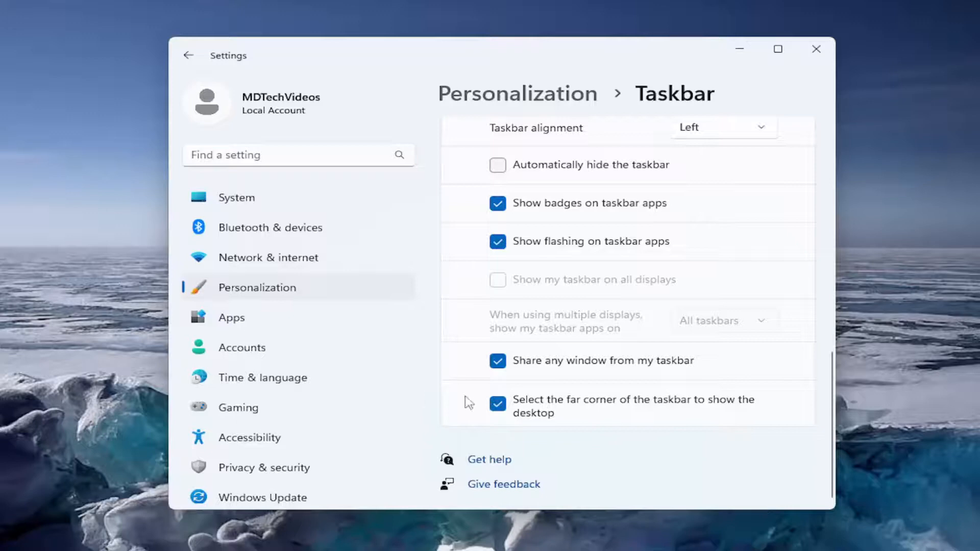
- Toggle 'Select the far corner of the taskbar to show the desktop' off, then back on
click(498, 404)
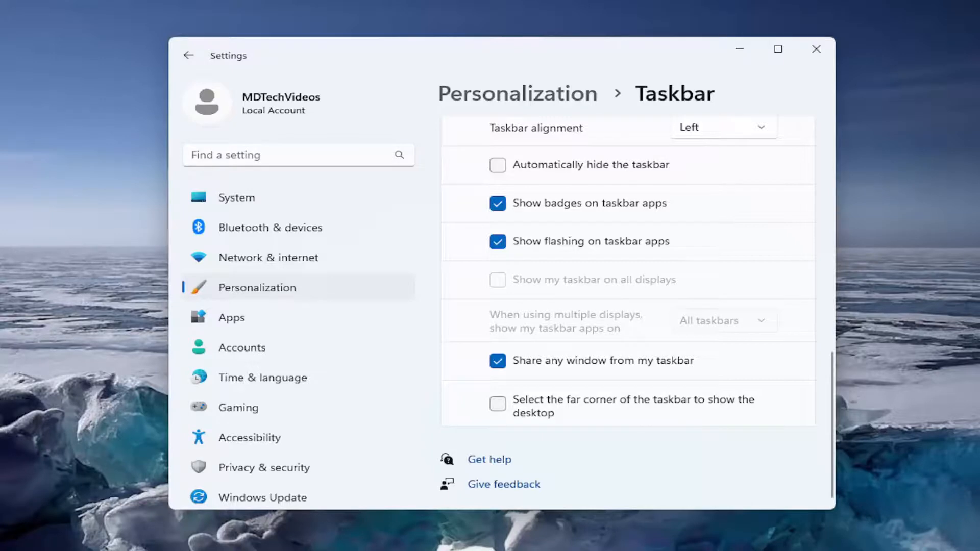
click(497, 404)
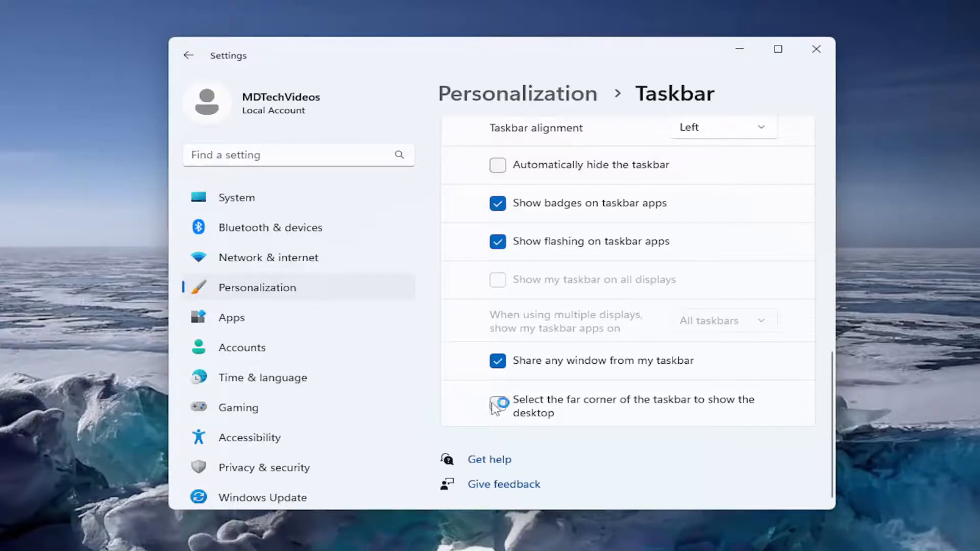
click(498, 405)
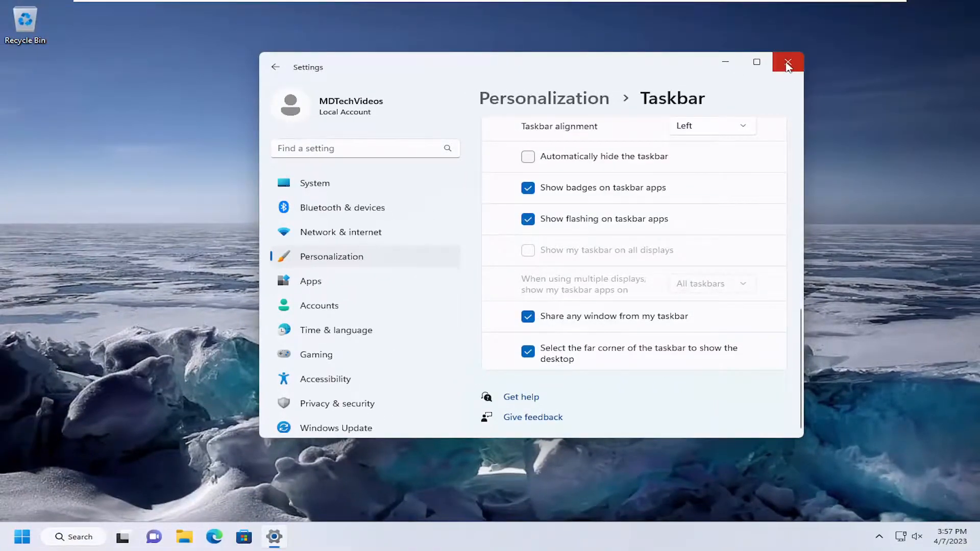
- Close Settings and return to the desktop, leaving the option checked
click(787, 62)
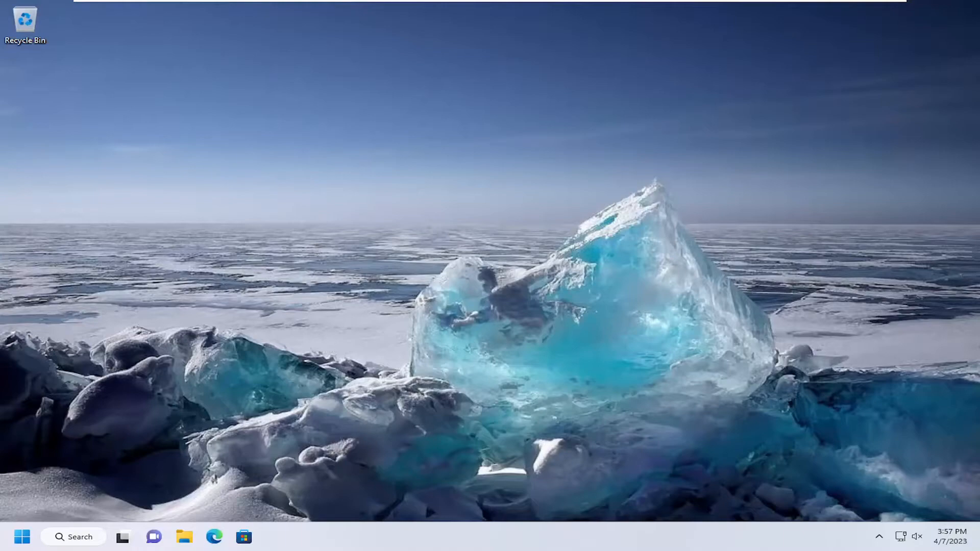